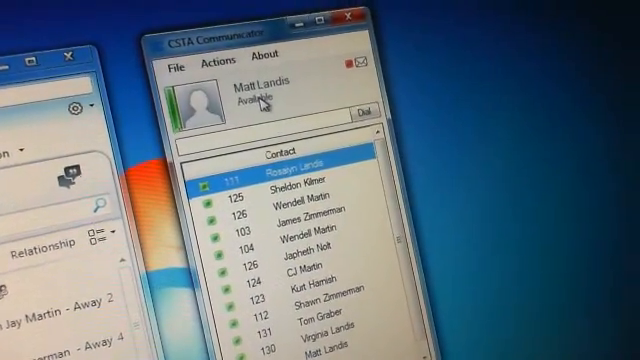
- Bring up a contact's call actions — call, intercom, monitoring, edit — from its context menu
left_click(258, 102)
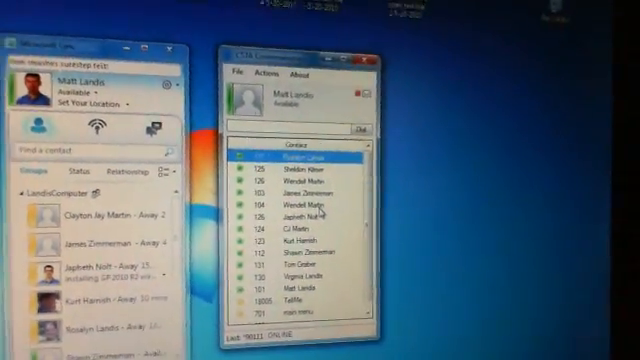
right_click(300, 160)
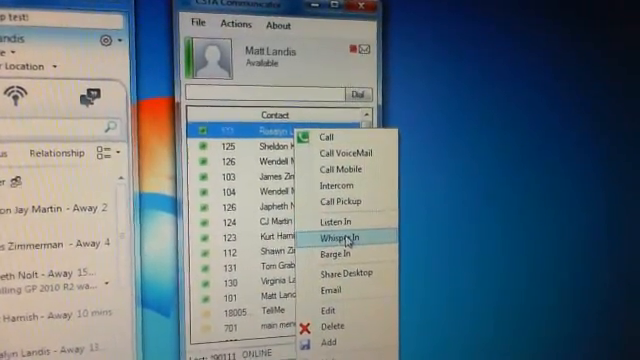
mouse_move(344, 272)
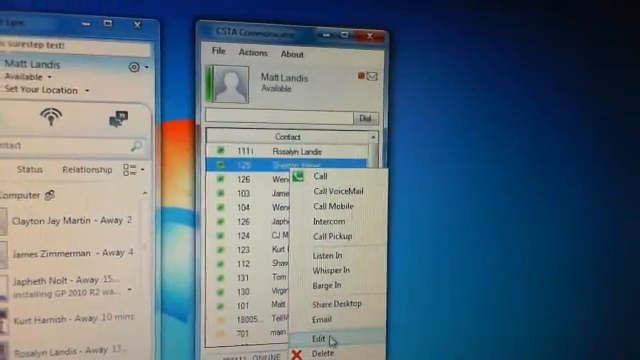
- Review the TellMe contact's edit form with number 1800555 TELL, then return to the contact list
left_click(320, 332)
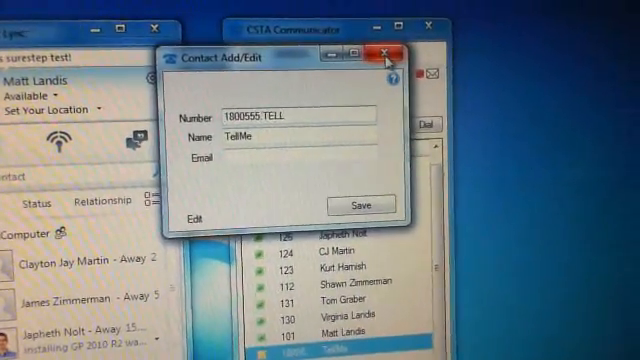
left_click(380, 56)
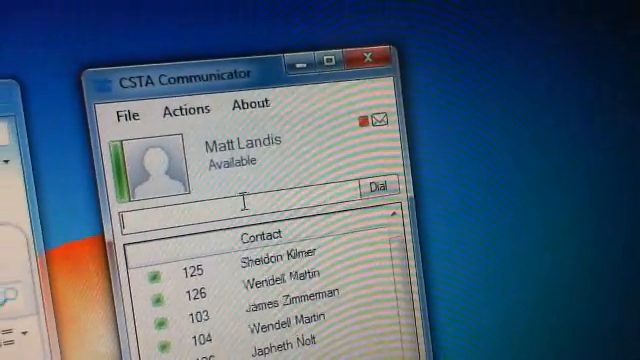
- Enter 1800 555 in the dial field, shown auto-formatted as 1800-555
type("1800-")
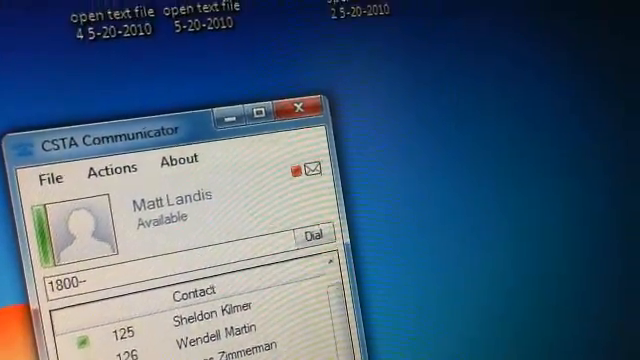
type("555")
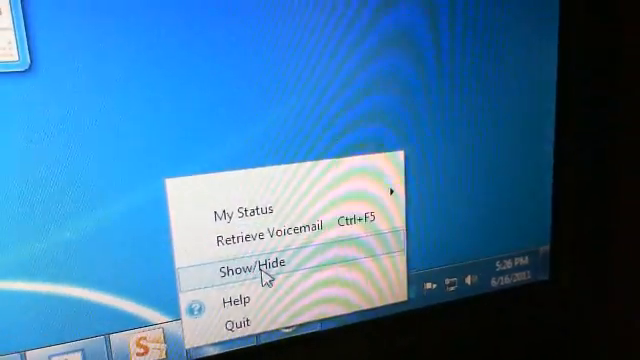
- Toggle Show/Hide from the tray menu and enter 1800 so the main window returns with 1800-555 tell ready
left_click(252, 270)
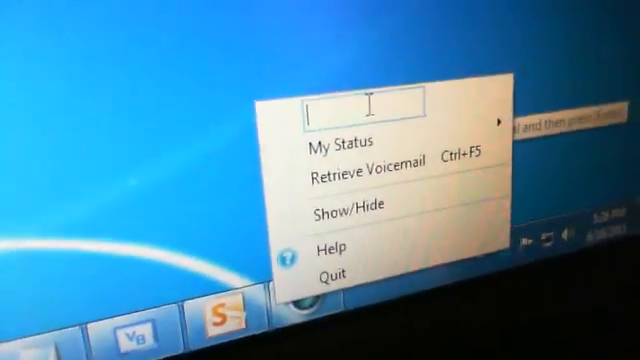
type("1800")
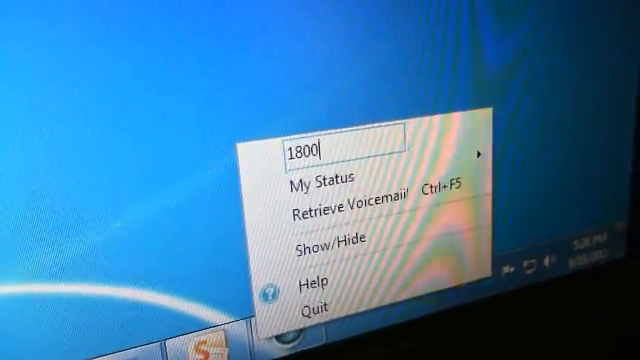
type(".tell")
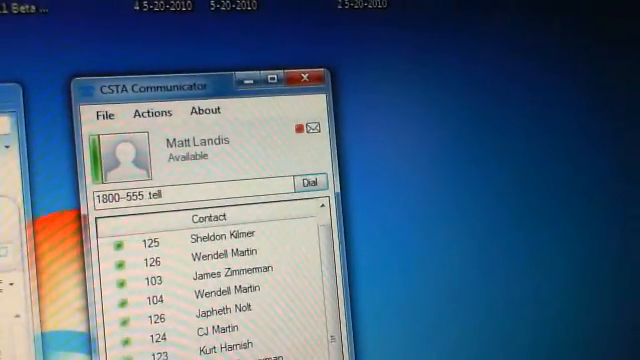
left_click(104, 112)
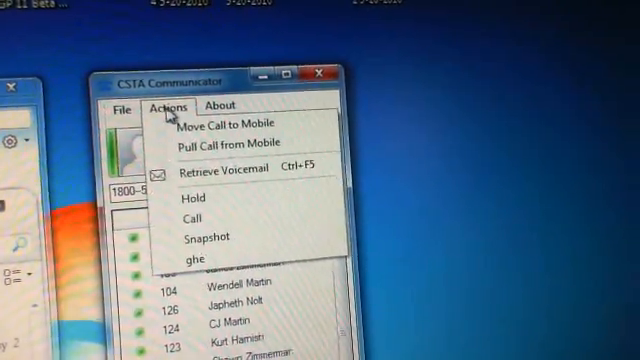
left_click(164, 104)
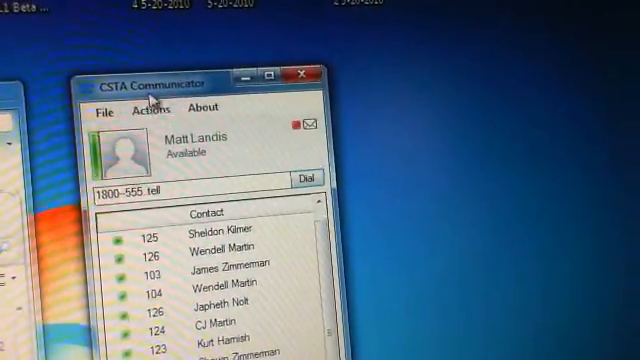
left_click(120, 108)
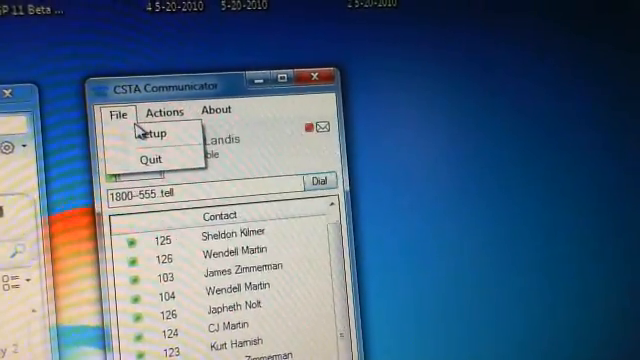
left_click(172, 112)
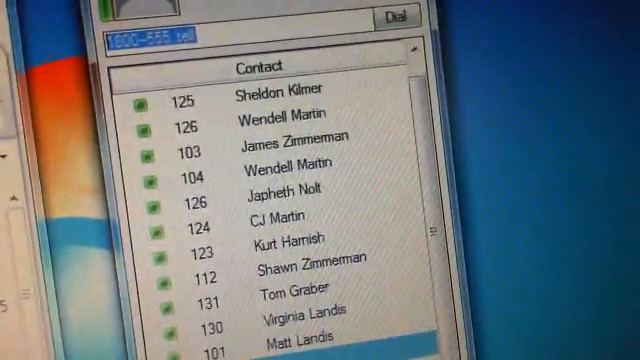
scroll("down", 3)
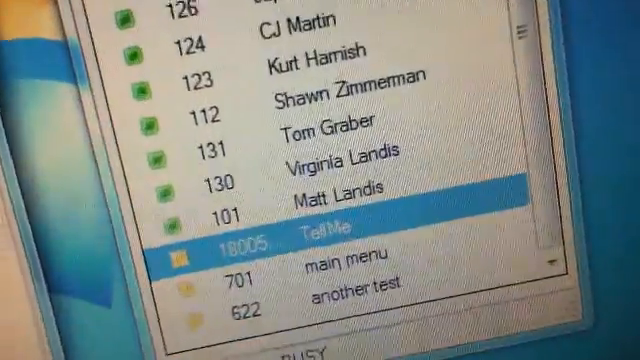